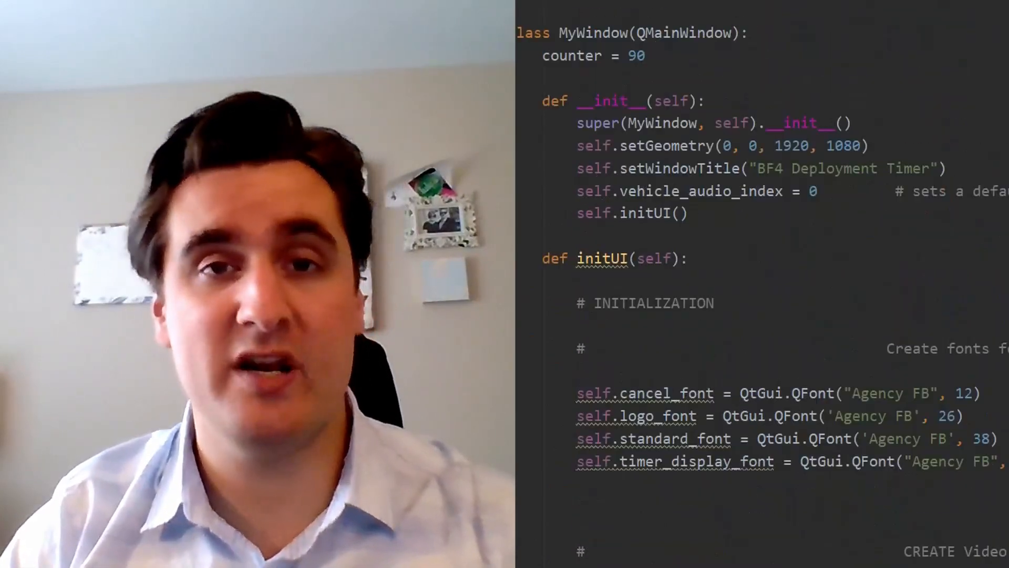
- Scroll through the MyWindow class code before launching the BF4 Deployment Timer app
scroll("down", 3)
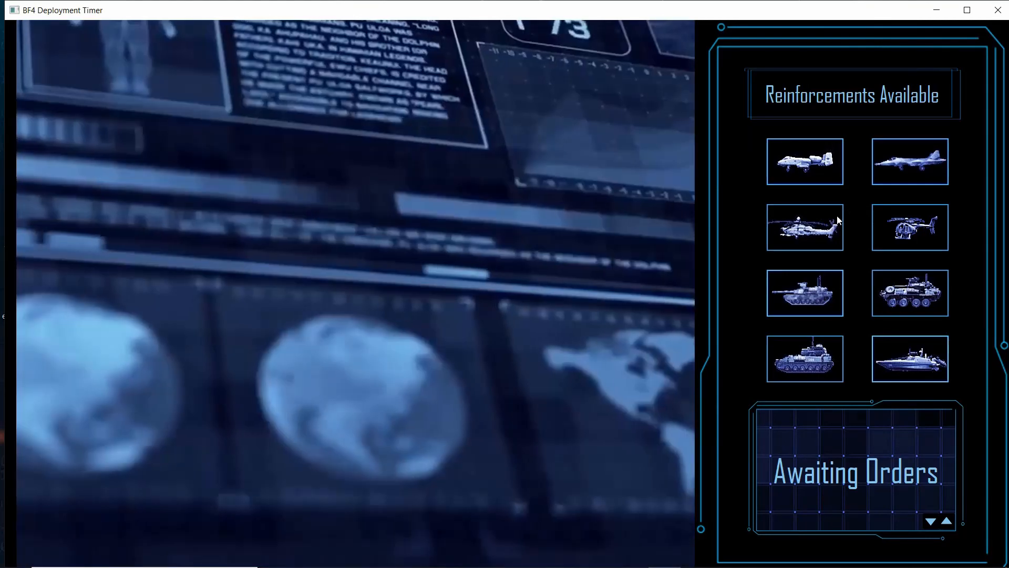
- Start countdowns for attack helicopter, boat, jet, anti-air, LAV and tank, each restarting the timer
left_click(805, 227)
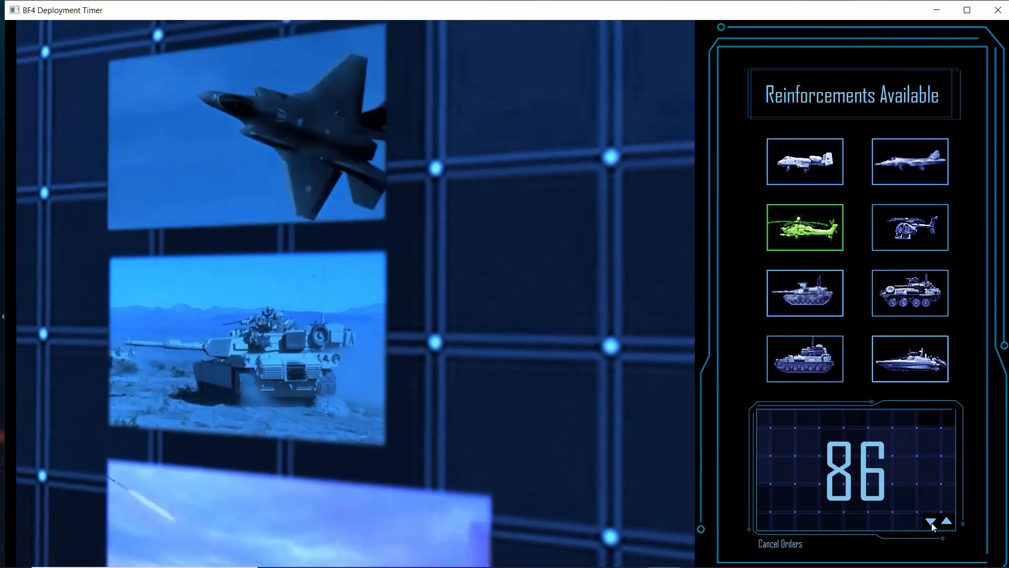
left_click(909, 358)
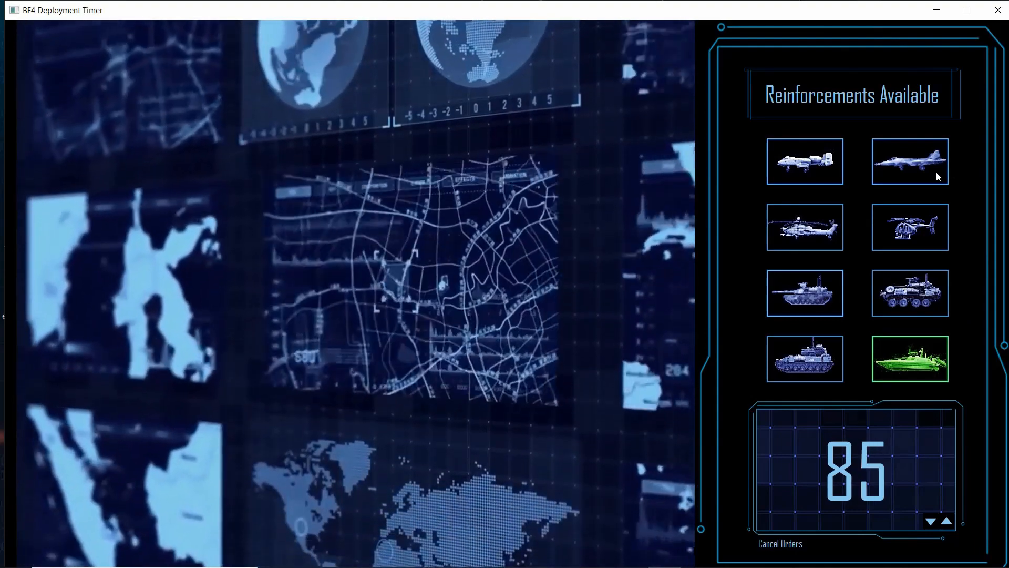
left_click(910, 161)
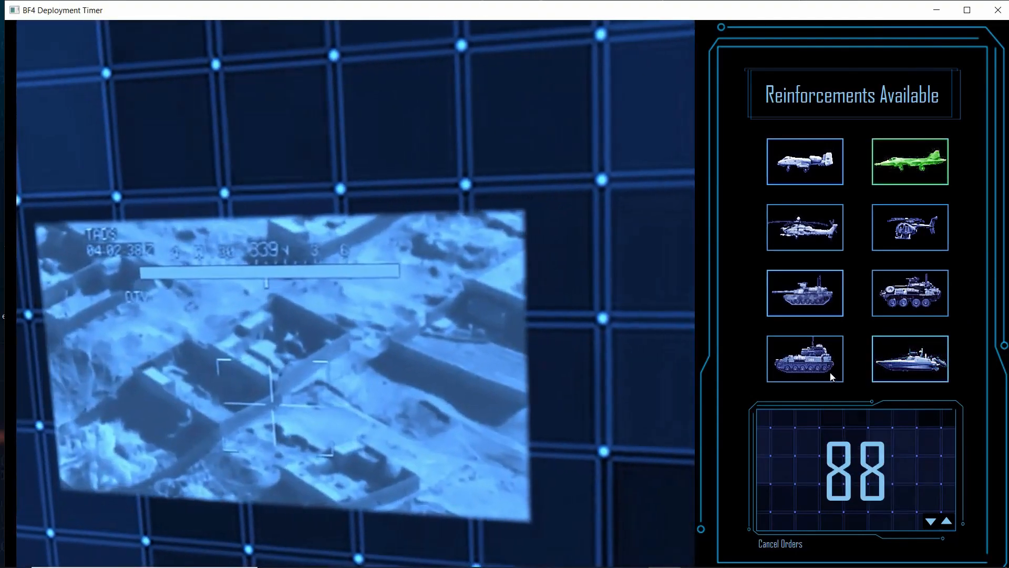
left_click(804, 358)
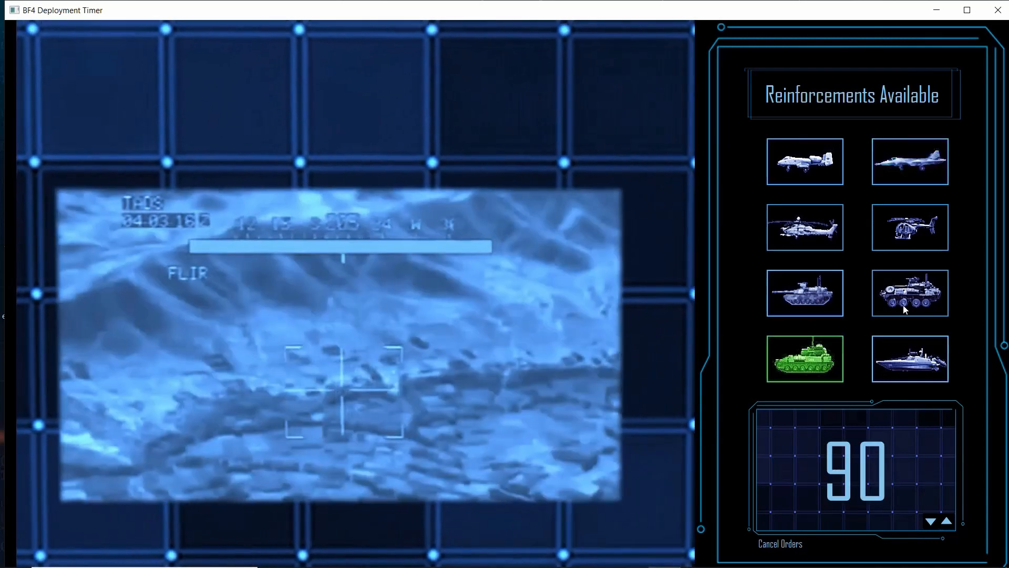
left_click(910, 292)
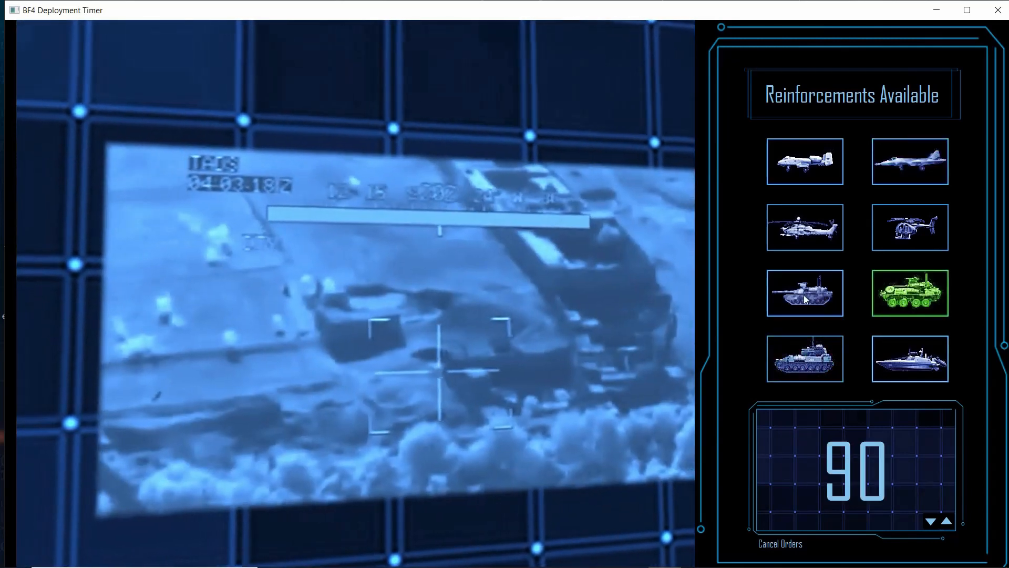
left_click(804, 294)
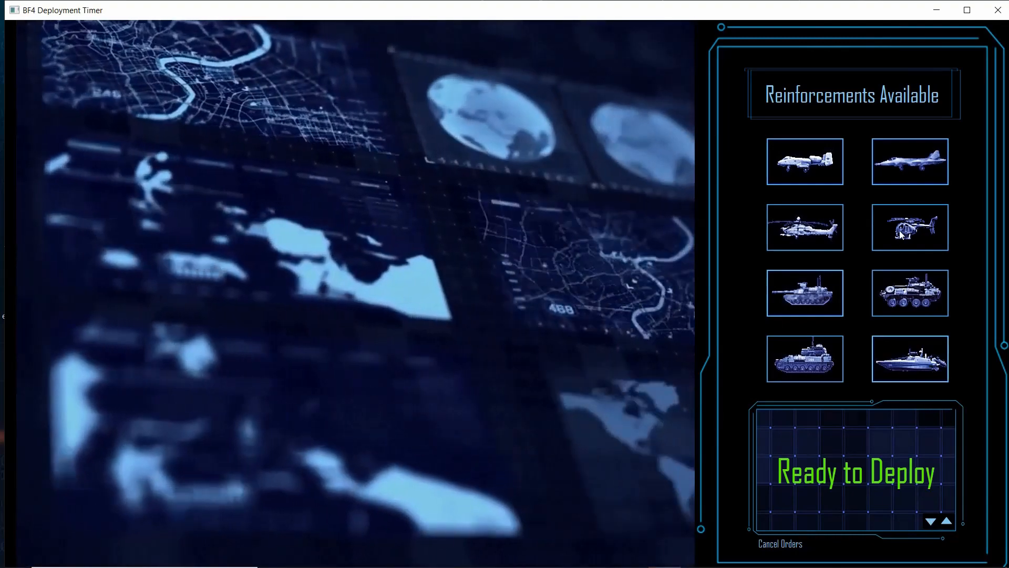
- Cancel the orders so the display returns to Awaiting Orders, then choose the anti-air vehicle
left_click(909, 227)
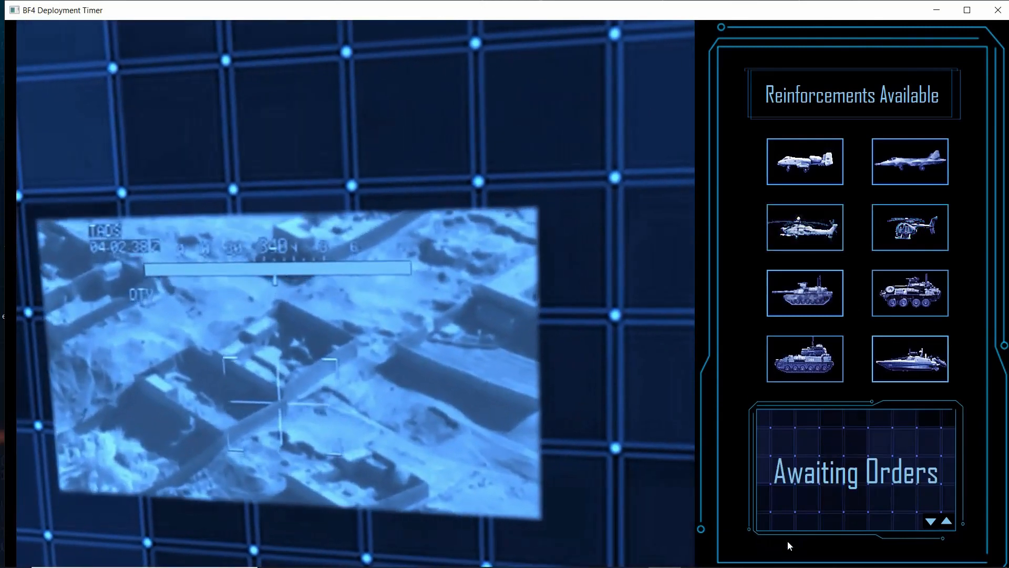
left_click(805, 359)
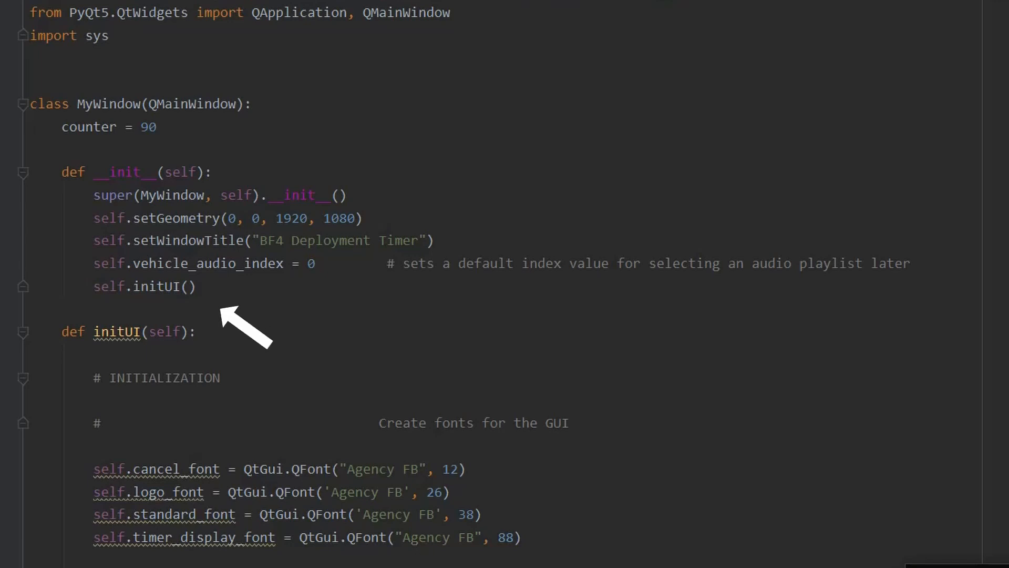
- Scroll from __init__ past the video background code to the logo_label banner block
scroll("down", 3)
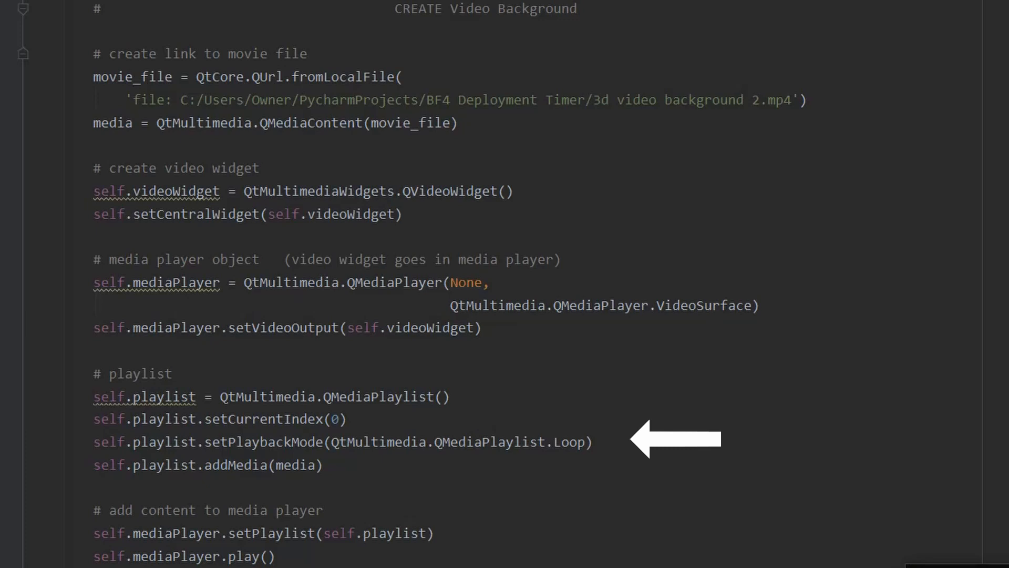
scroll("down", 3)
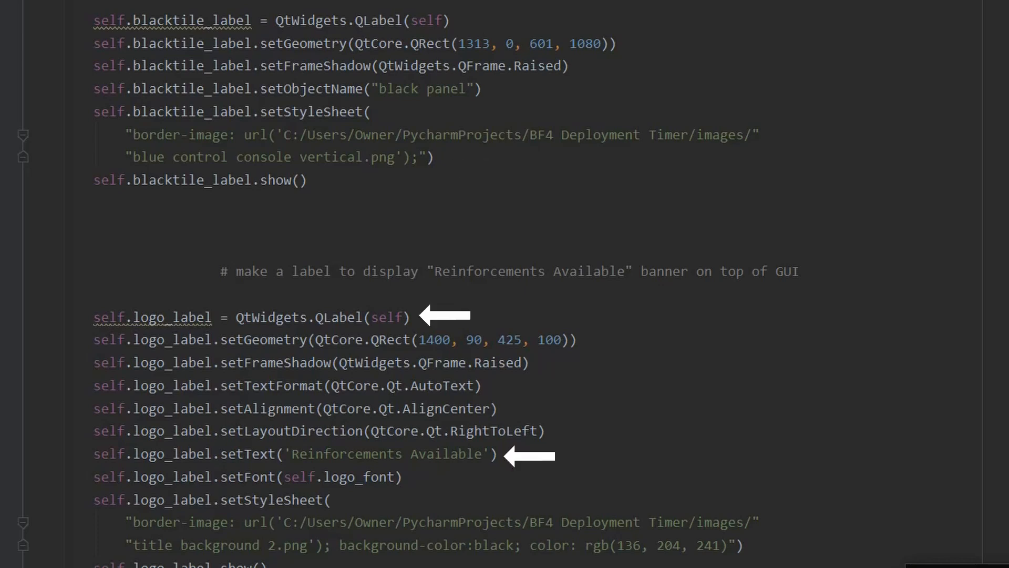
- Scroll past the timer label, arrow and cancel buttons and sound players to the Anti-Air audio section
scroll("down", 3)
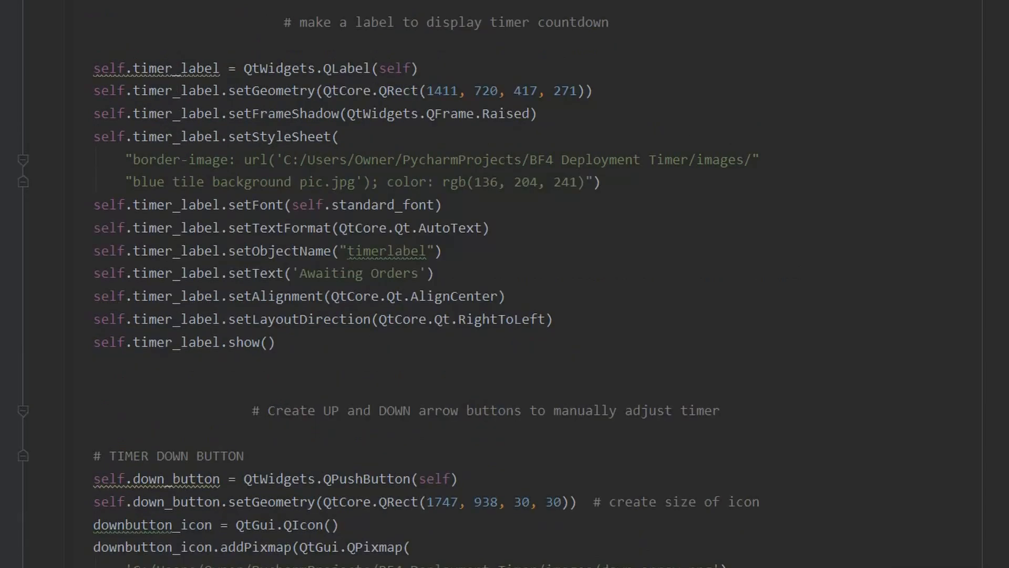
mouse_move(459, 67)
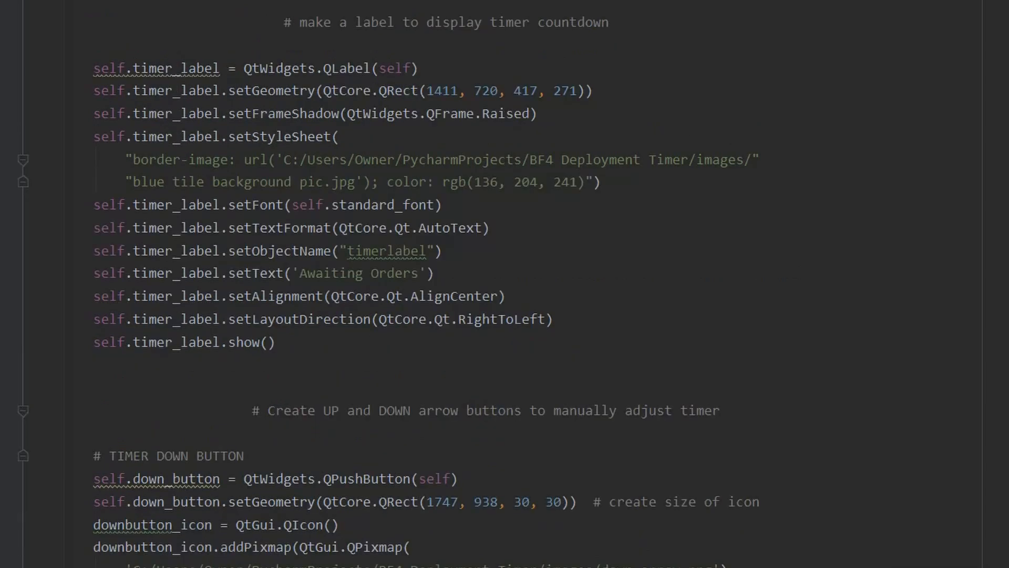
scroll("down", 3)
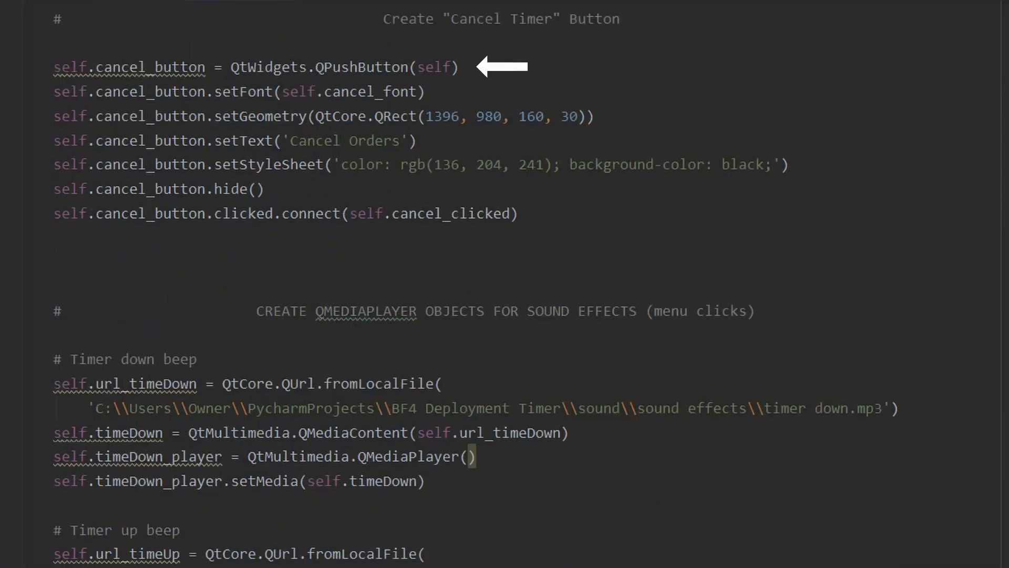
scroll("down", 3)
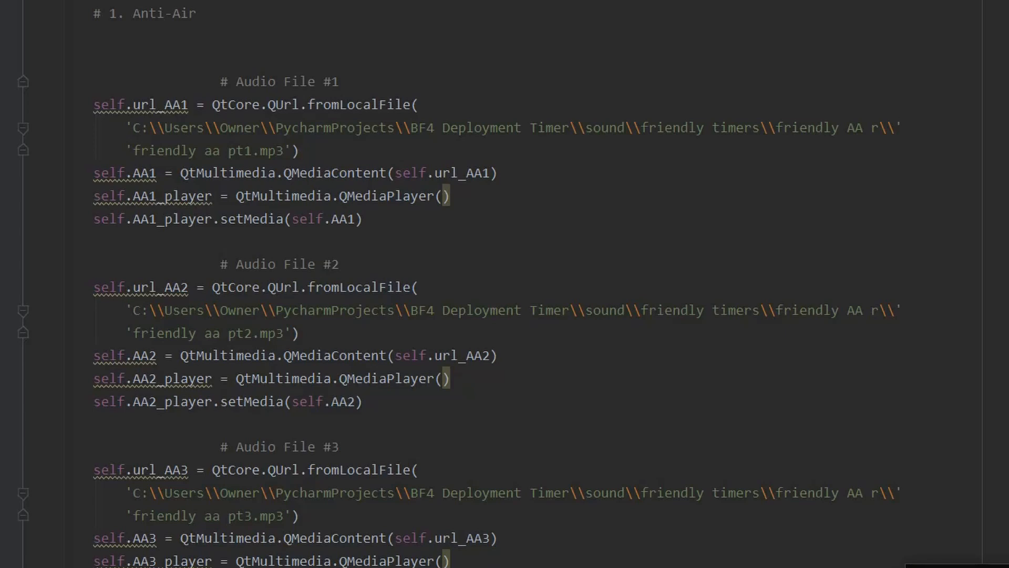
- Scroll through the vehicle audio file blocks to the CREATE VEHICLE BUTTONS section and Anti Air button
scroll("down", 3)
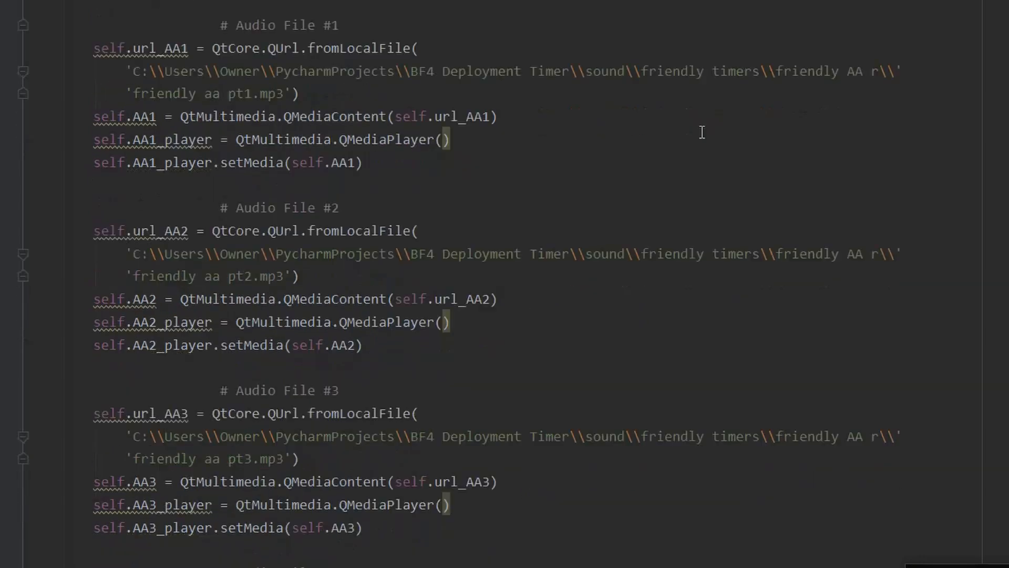
scroll("down", 3)
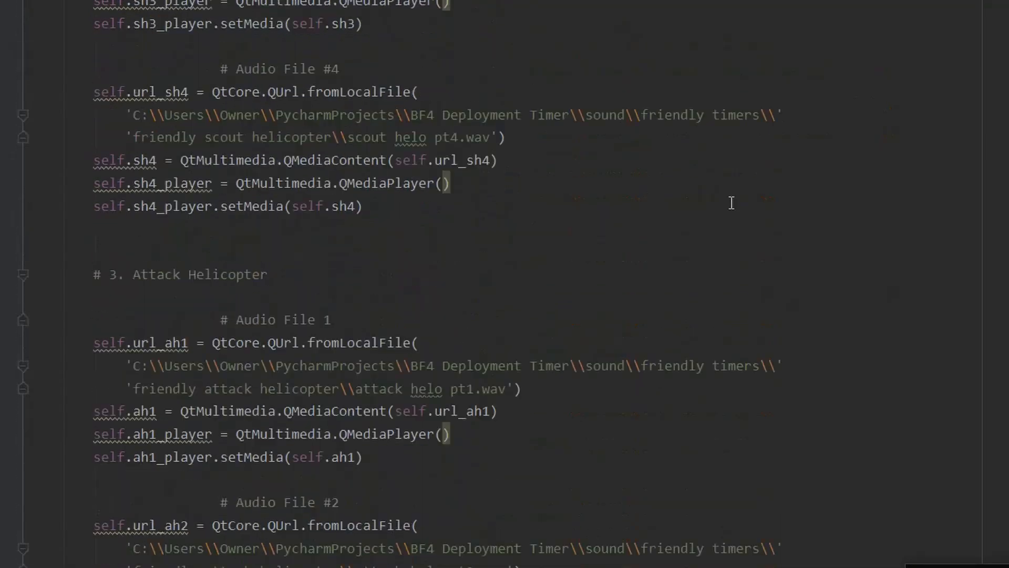
scroll("down", 3)
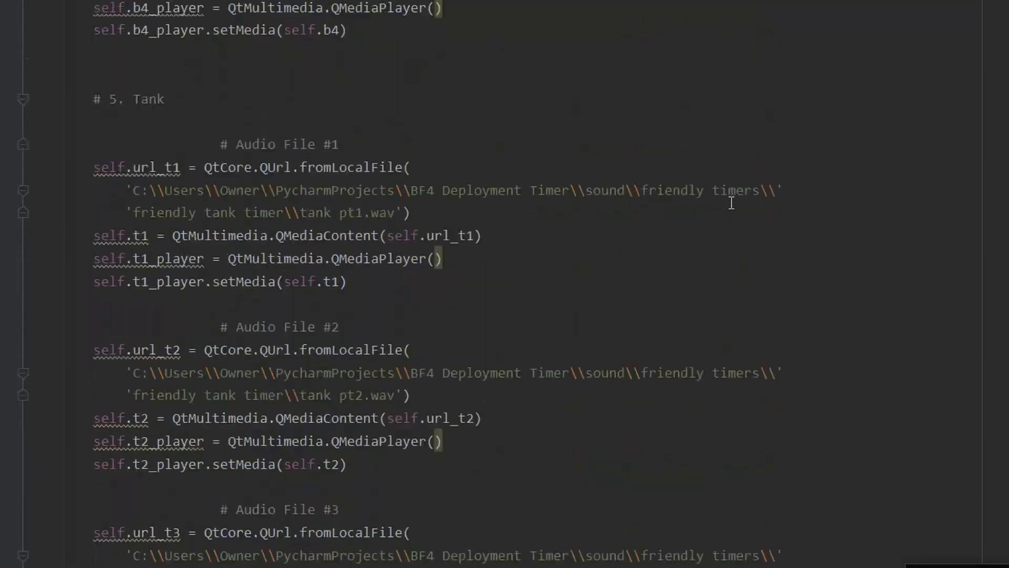
scroll("down", 3)
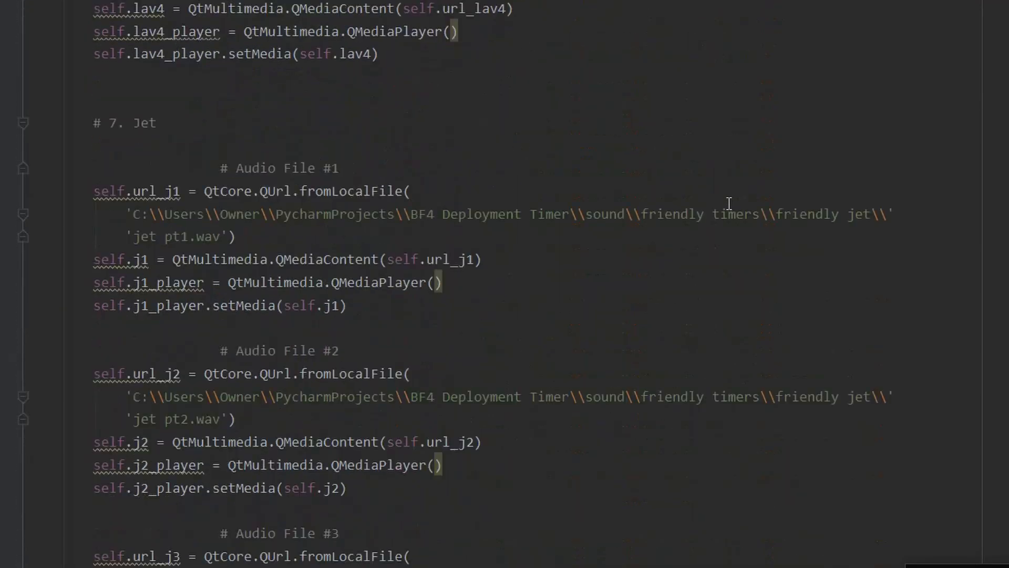
scroll("down", 3)
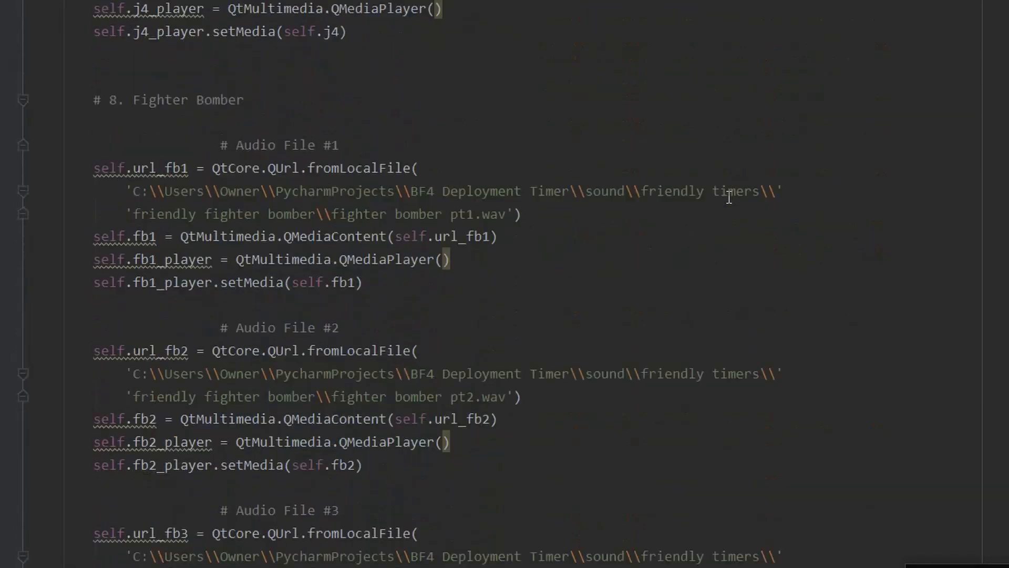
scroll("down", 3)
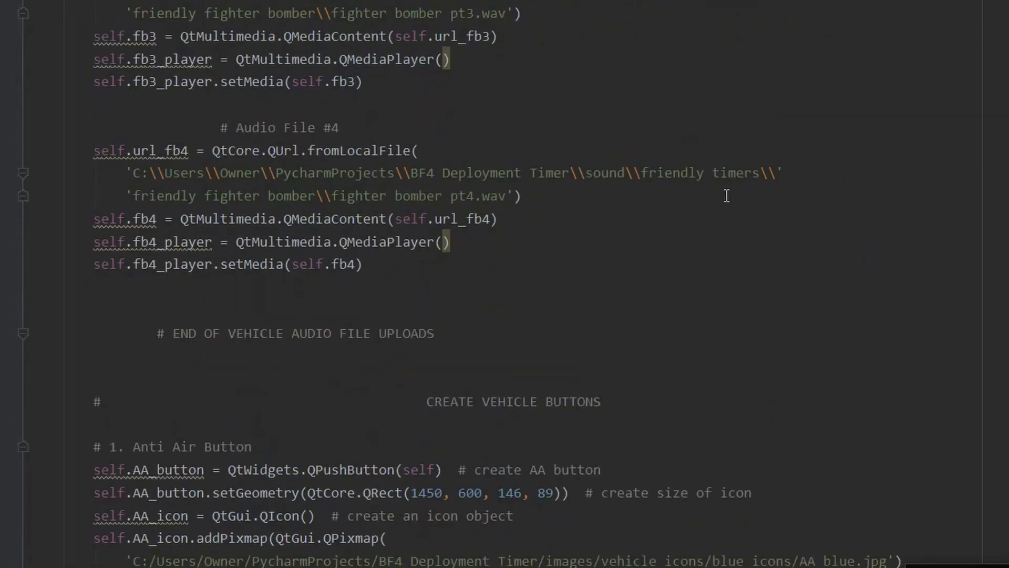
scroll("down", 3)
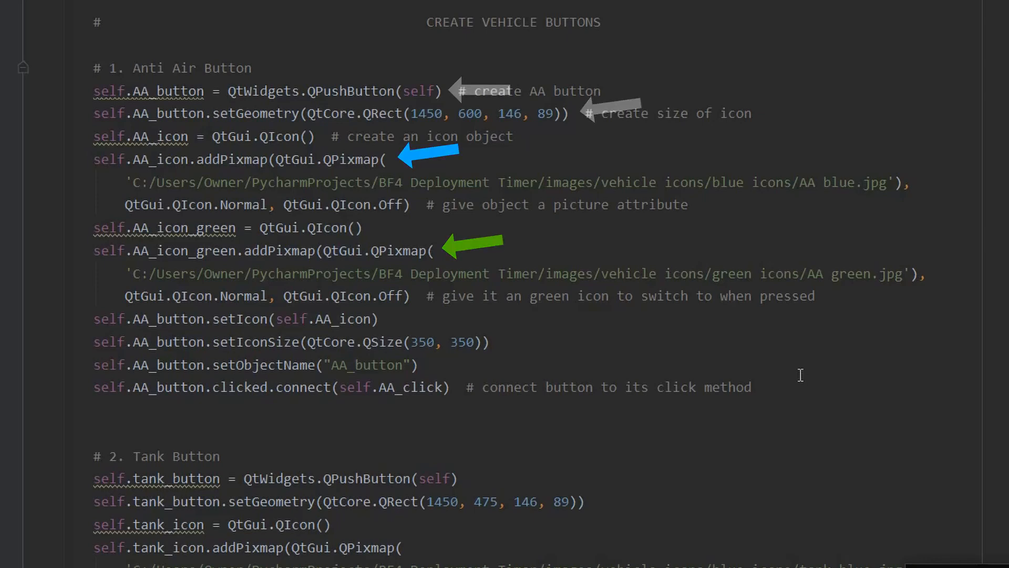
- Scroll past the vehicle button code to the QTimer object and vehicle audio playlist lists
scroll("down", 3)
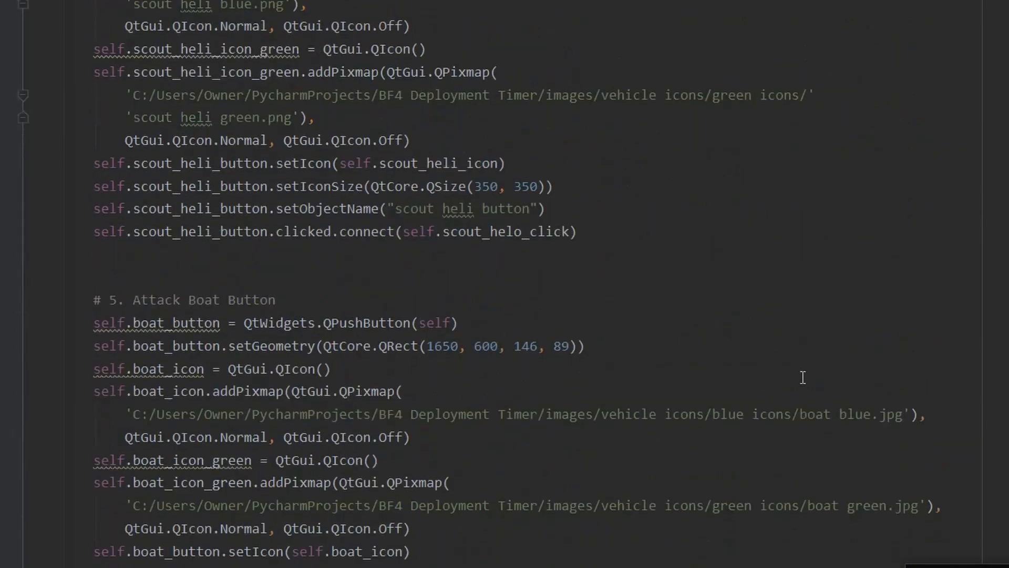
scroll("down", 3)
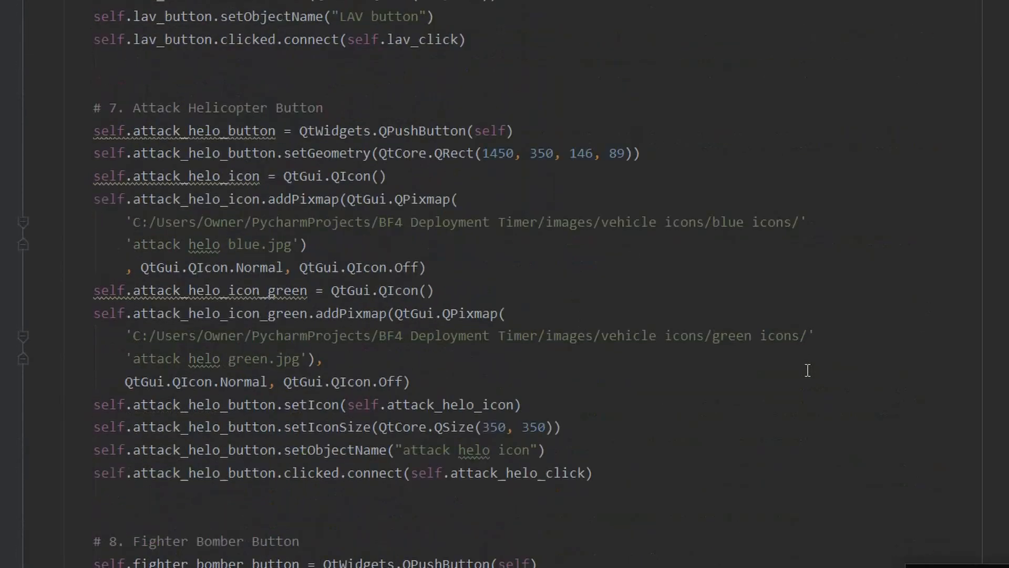
scroll("down", 3)
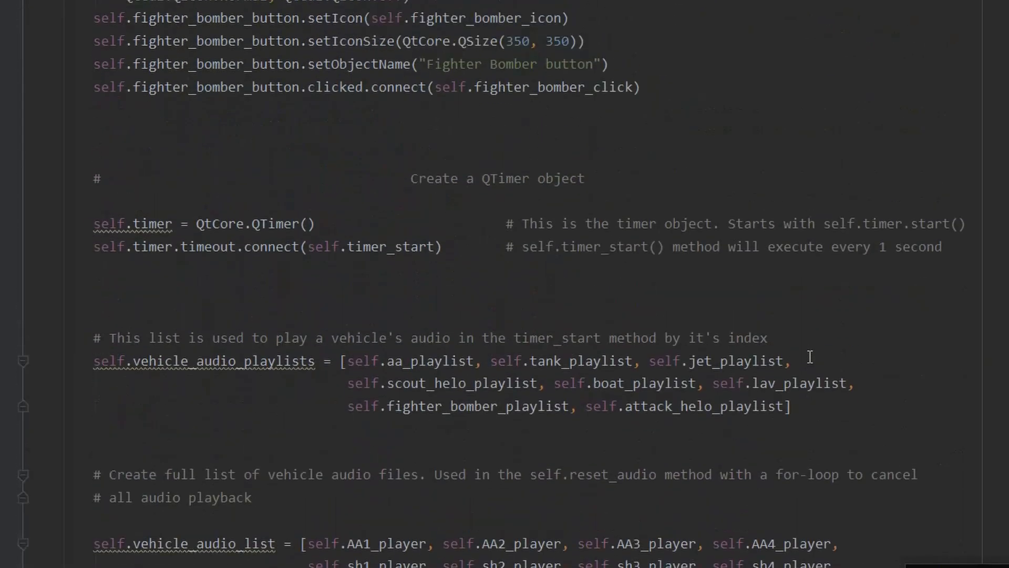
- Scroll past the audio player list to button_icon_dict and the END OF INITIALIZATION comment
scroll("down", 3)
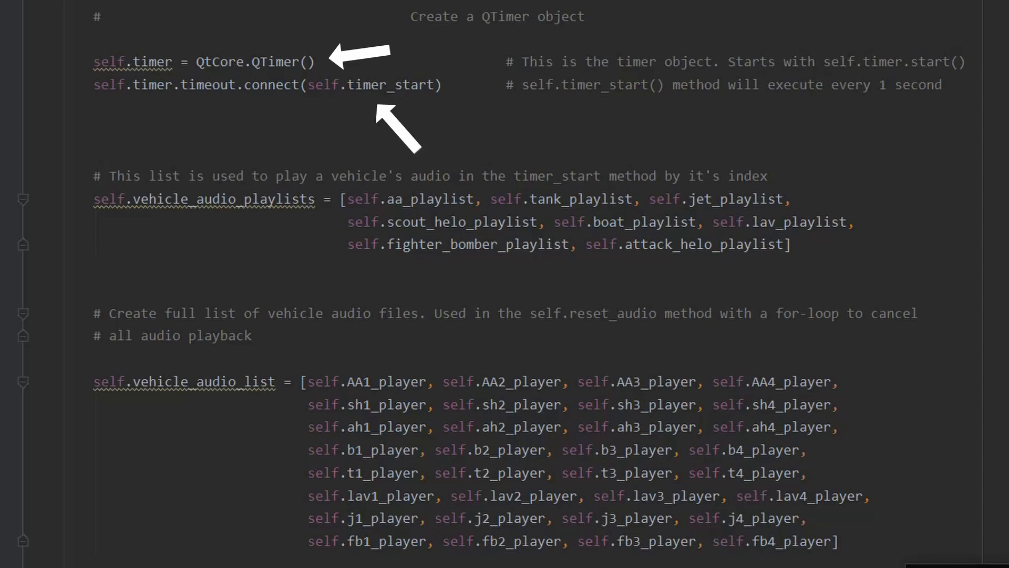
scroll("down", 3)
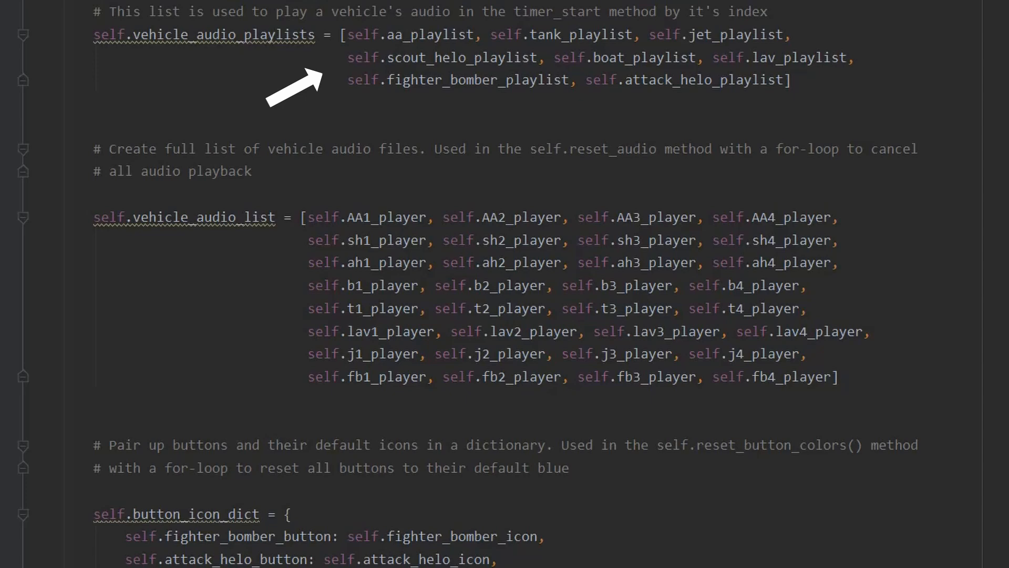
scroll("down", 3)
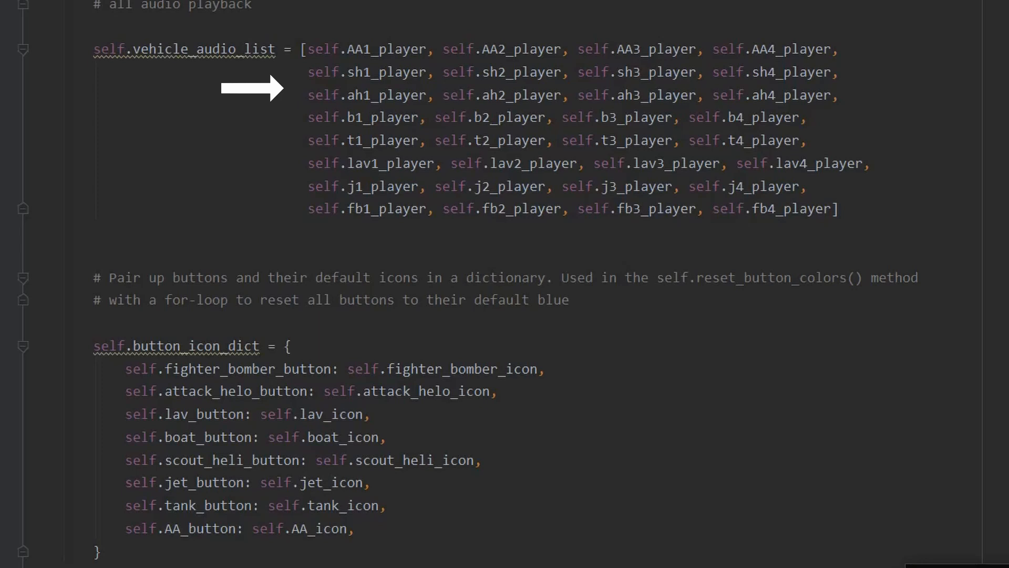
scroll("down", 3)
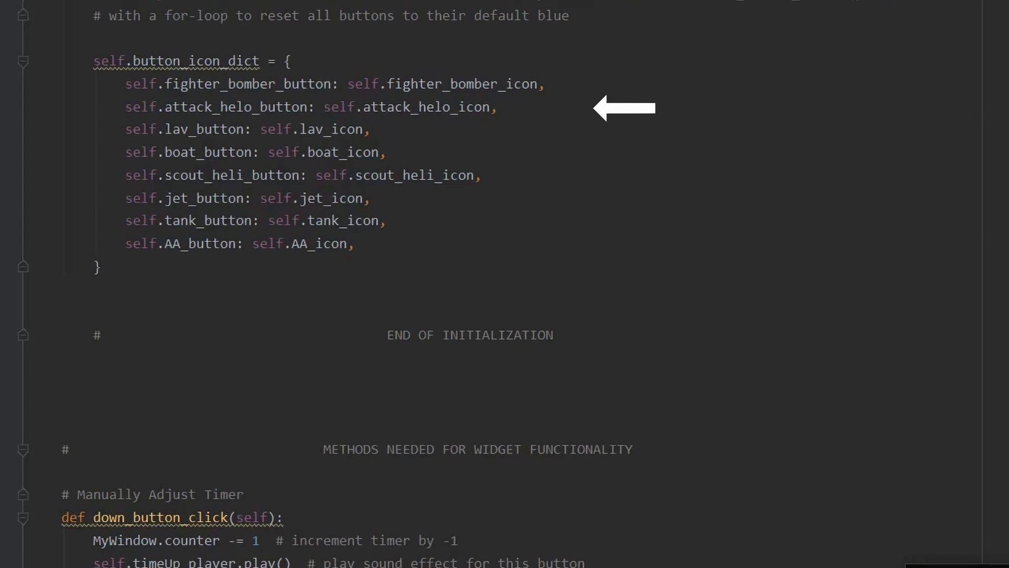
- Scroll through the down/up button and reset methods to cancel_clicked and the anti-air playlist code
scroll("down", 3)
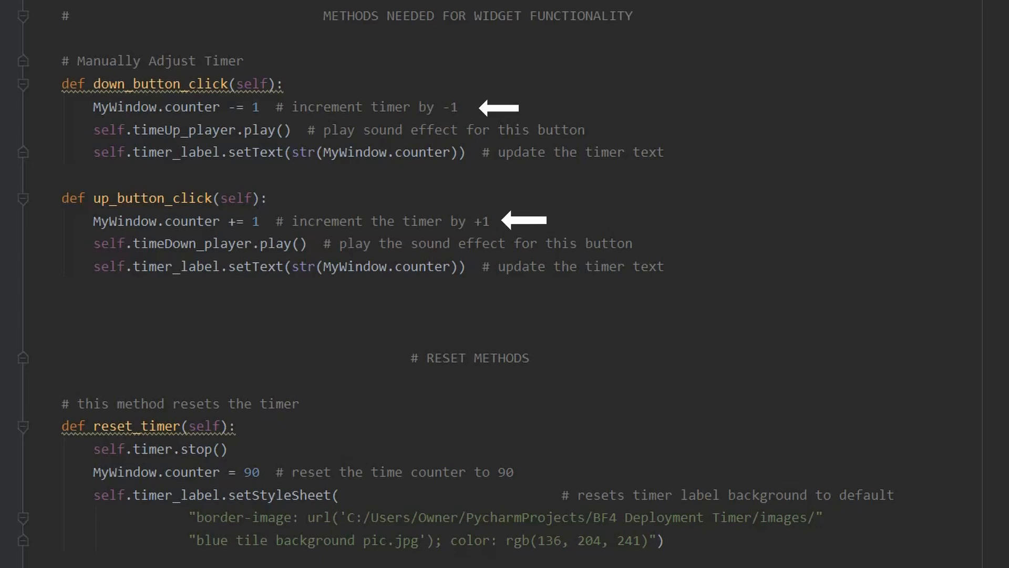
scroll("down", 3)
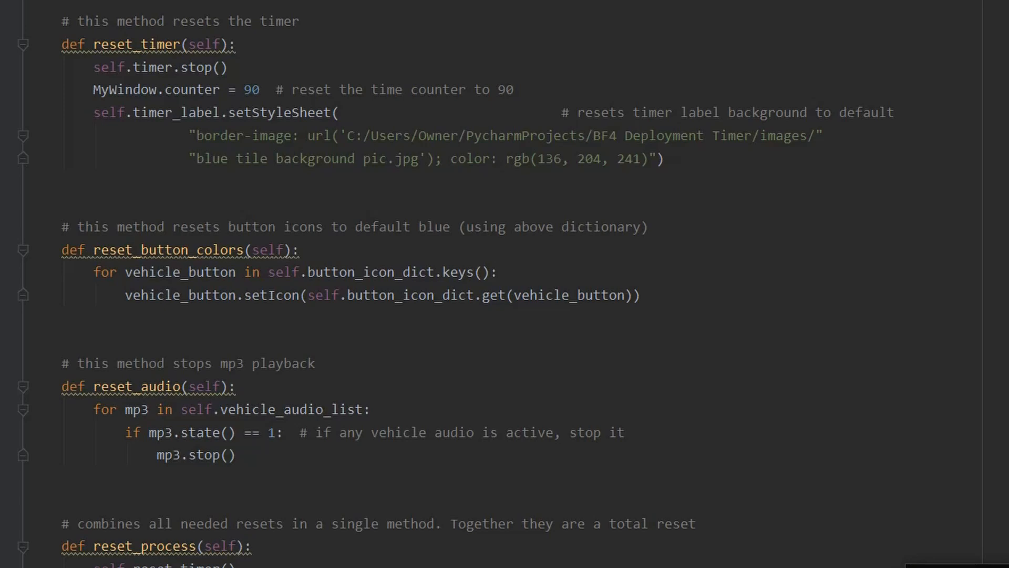
scroll("down", 3)
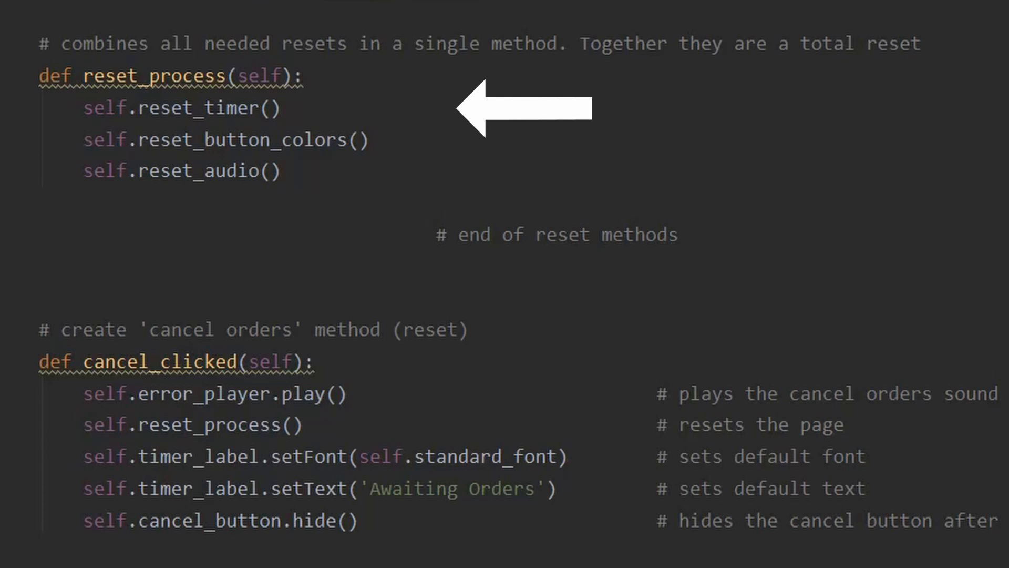
scroll("down", 3)
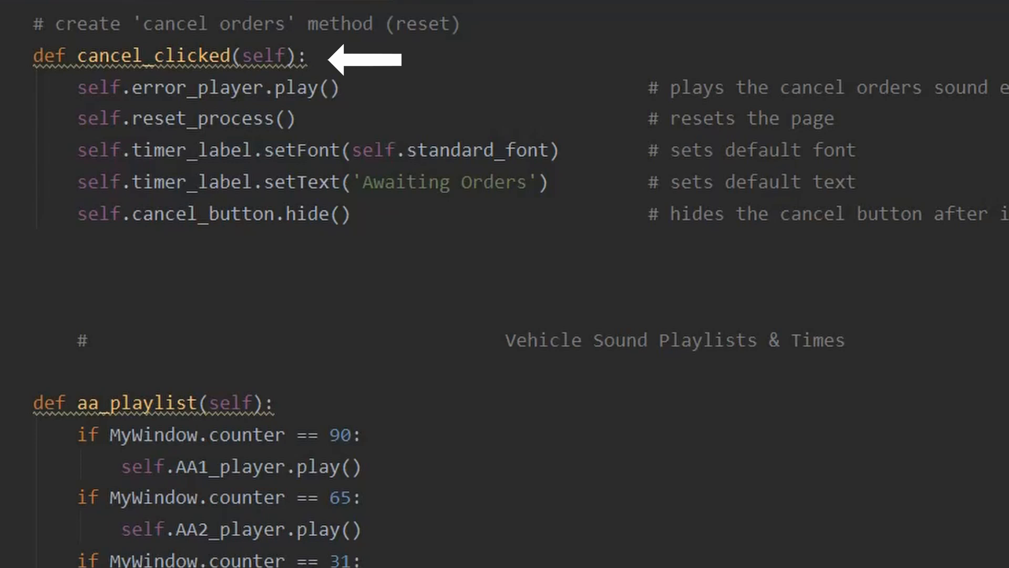
- Scroll through the per-vehicle playlist methods past attack_helo_playlist to timer_start
scroll("down", 3)
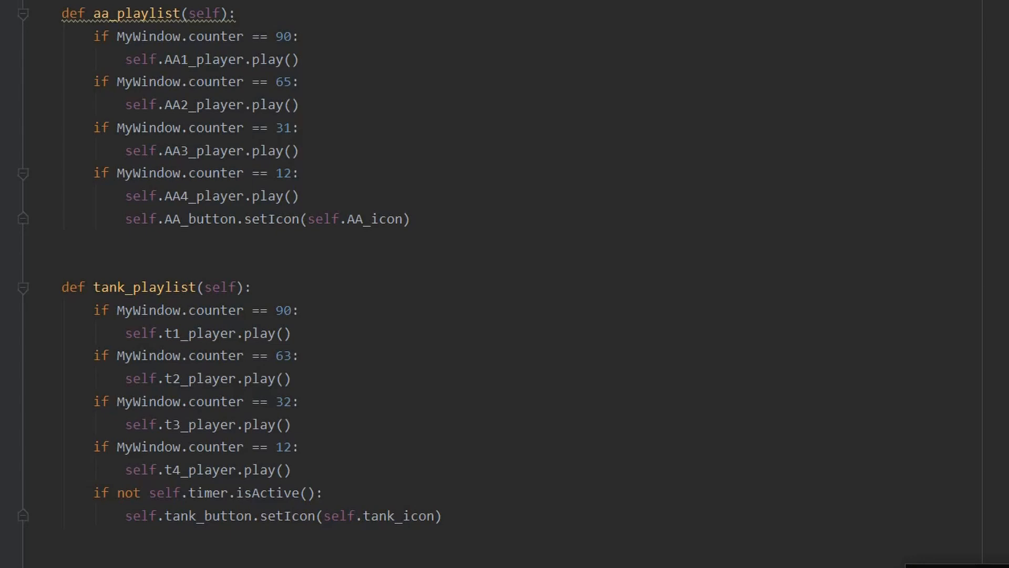
scroll("down", 3)
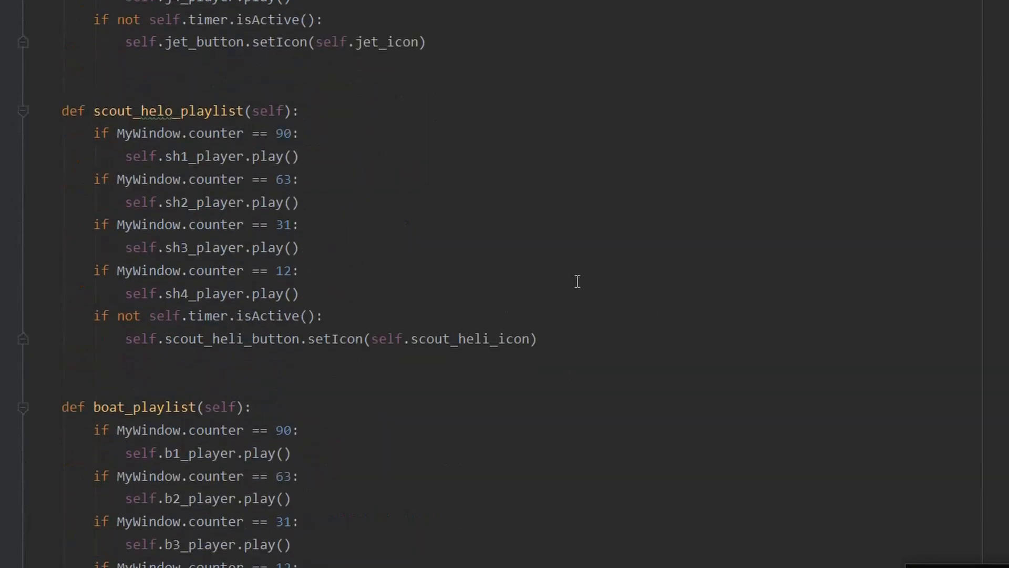
scroll("down", 3)
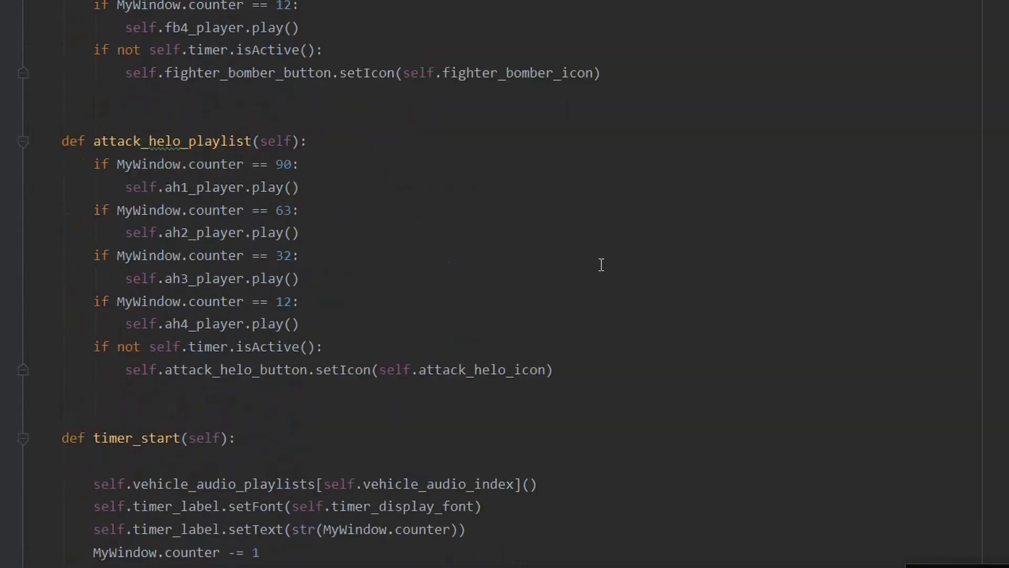
- Scroll past timer_start's countdown colour, Ready to Deploy and reset logic to changing_orders
scroll("down", 3)
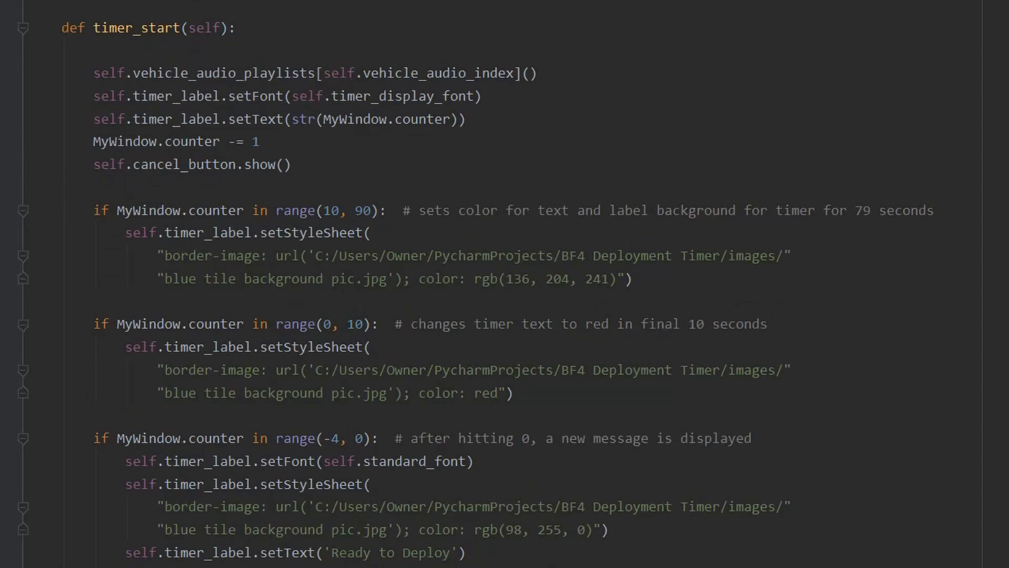
scroll("down", 3)
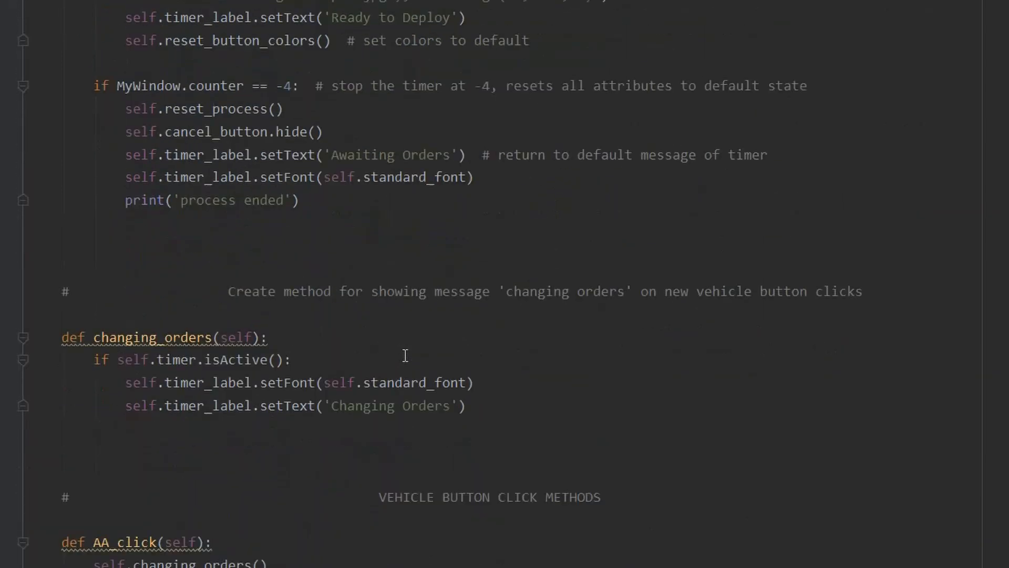
- Scroll to the VEHICLE BUTTON CLICK METHODS section showing AA_click, tank_click and jet_click
scroll("down", 3)
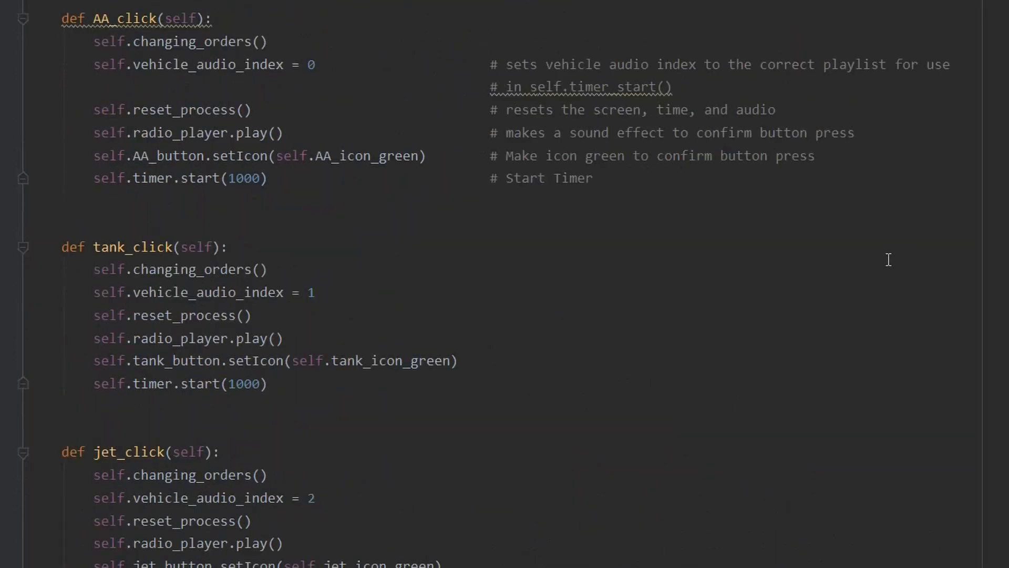
mouse_move(846, 224)
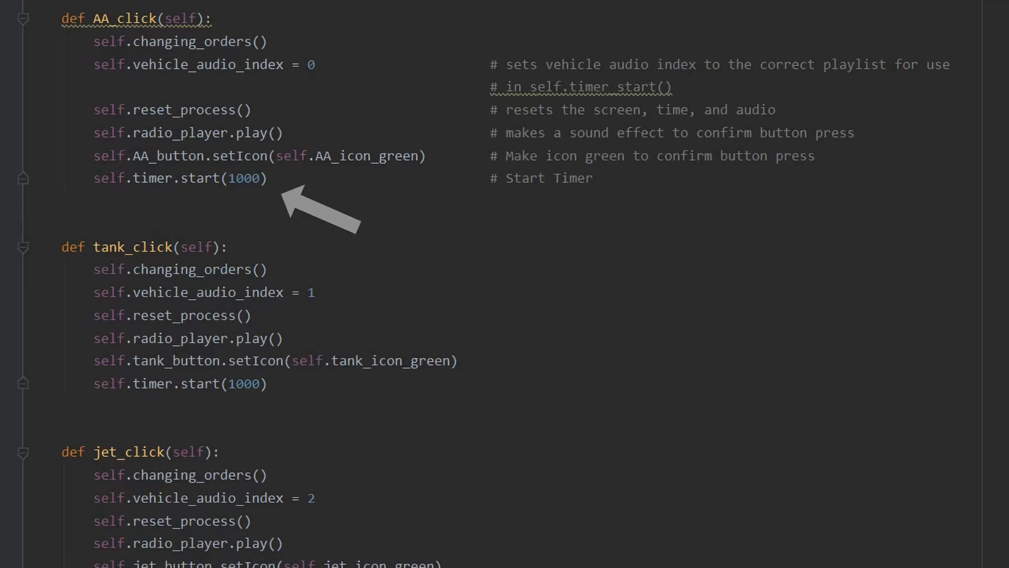
- Scroll to the file's end past attack_helo_click to run_app() and its launching call
scroll("down", 3)
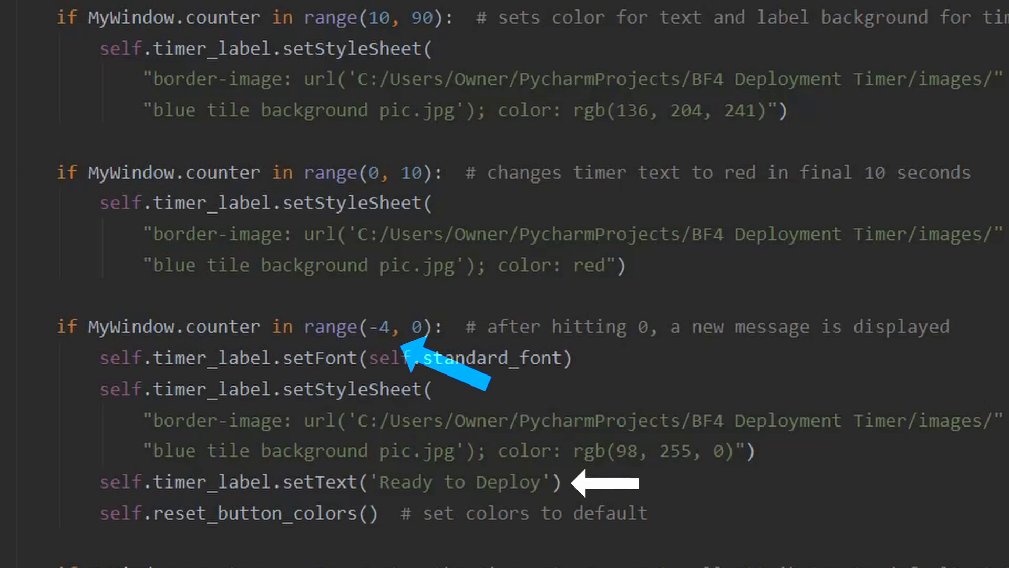
scroll("down", 3)
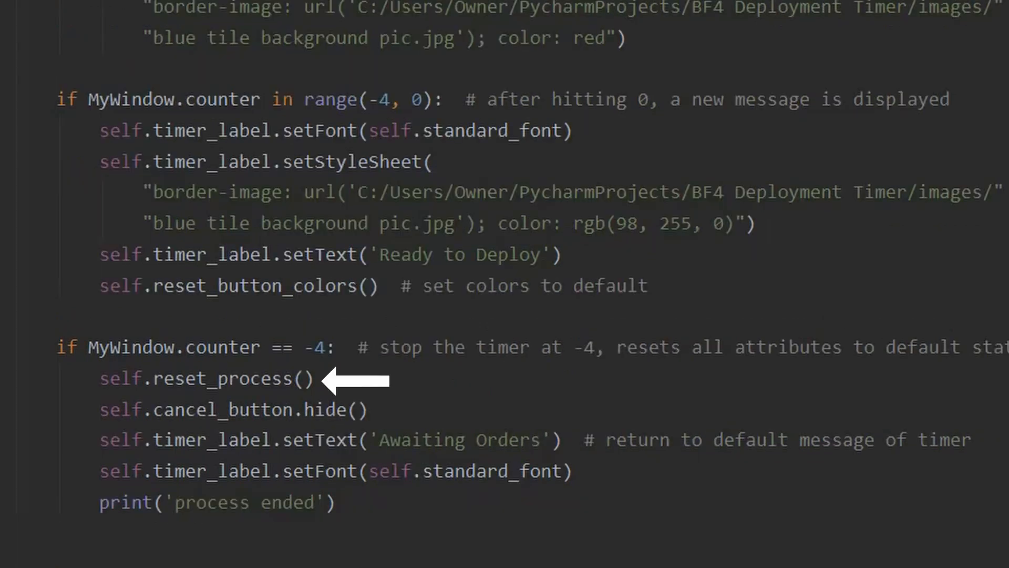
scroll("down", 3)
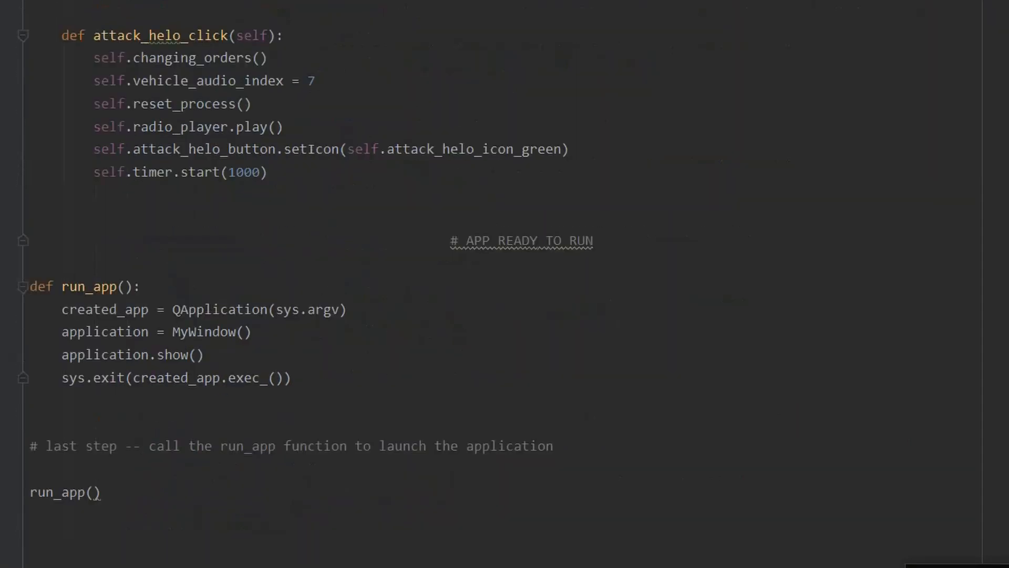